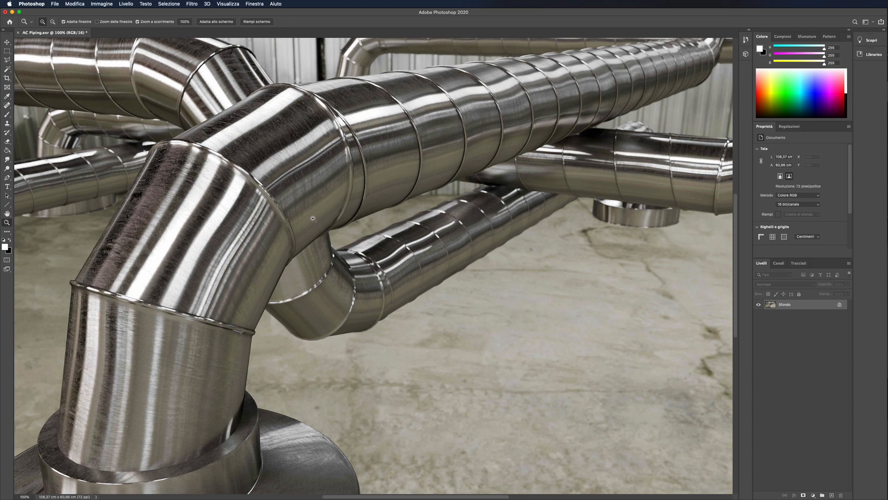
{"action": "mouse_move", "coordinate": [354, 246]}
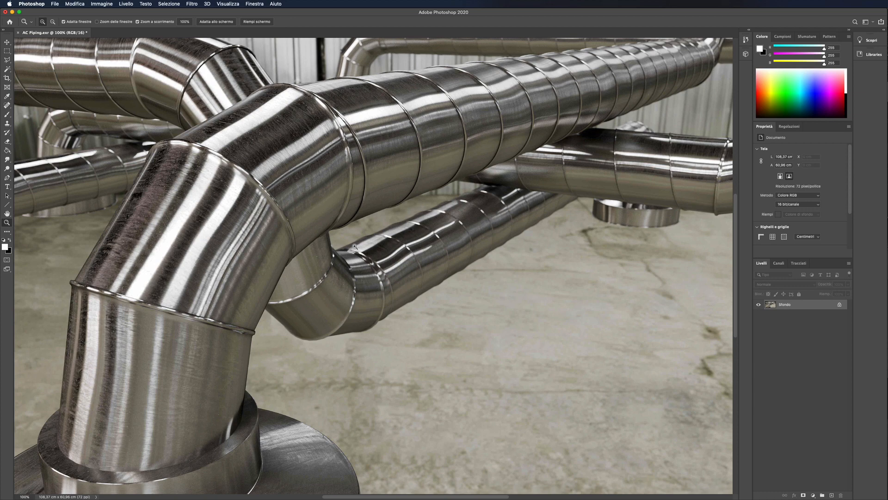
{"action": "mouse_move", "coordinate": [309, 227]}
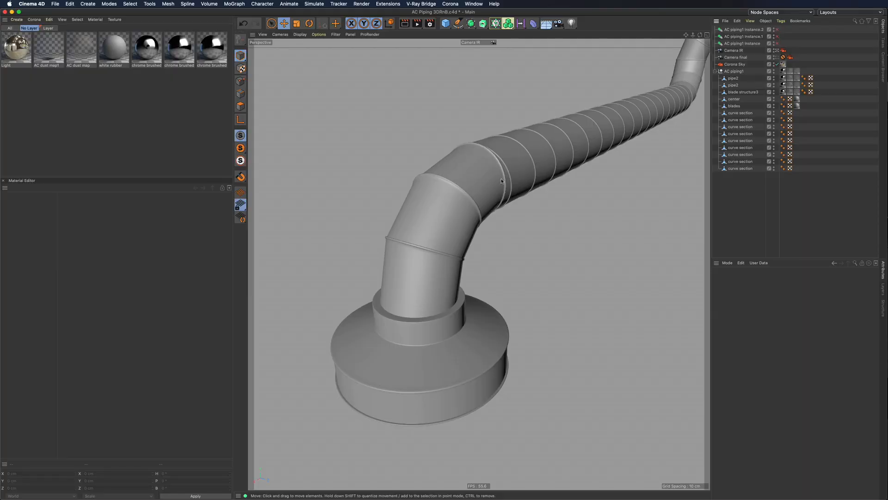
{"action": "mouse_move", "coordinate": [599, 117]}
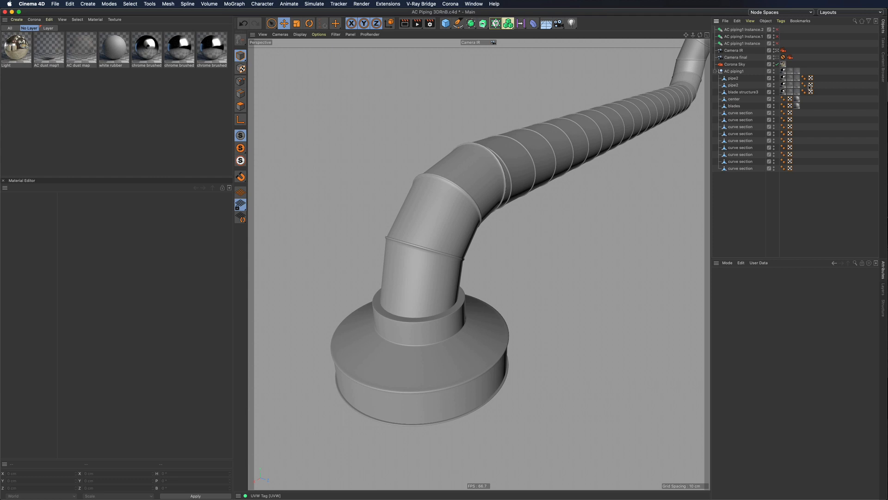
{"action": "mouse_move", "coordinate": [808, 91]}
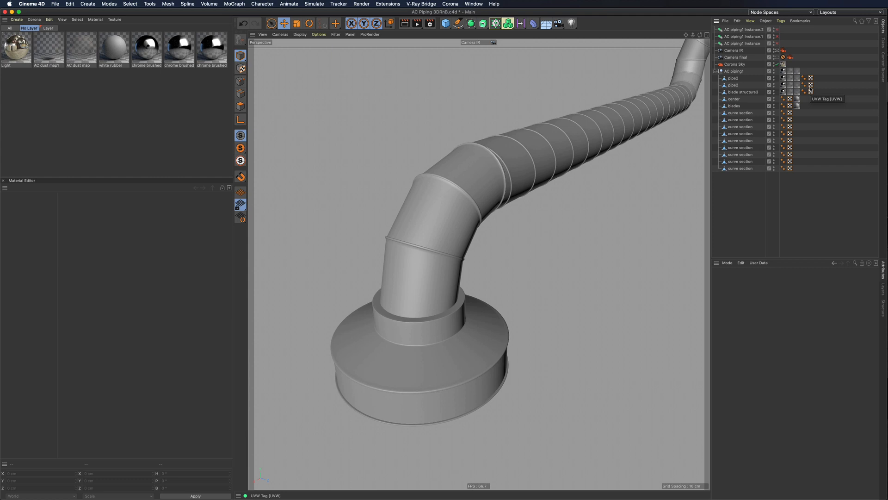
Step: Inspect the material tag holding the Light material with Spherical projection
{"action": "left_click", "coordinate": [784, 78]}
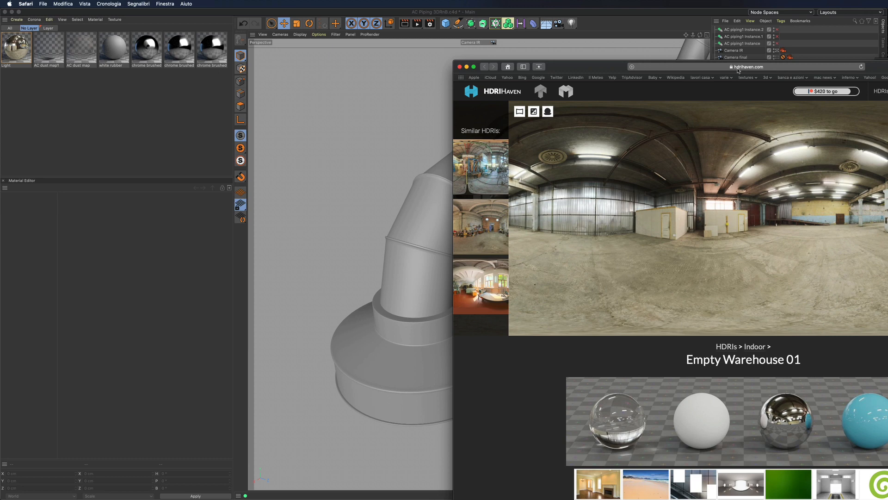
{"action": "mouse_move", "coordinate": [575, 68]}
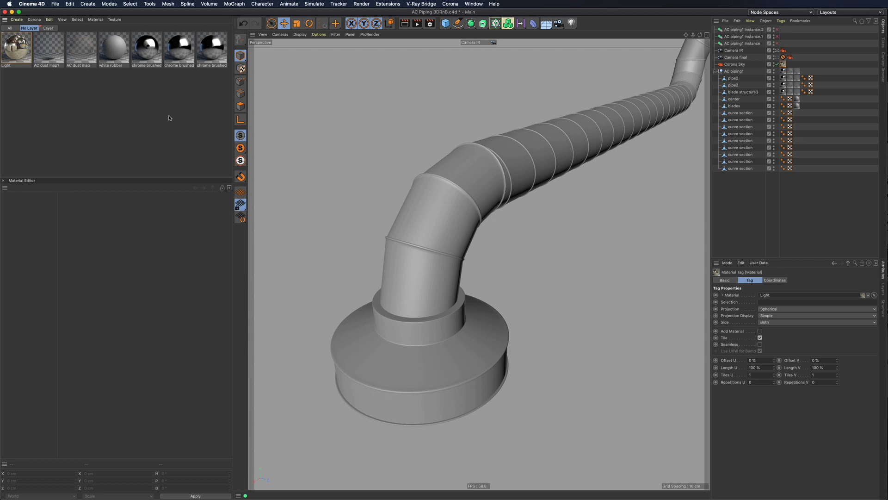
Step: Create a new Corona material and darken its diffuse colour to black
{"action": "left_click", "coordinate": [34, 19]}
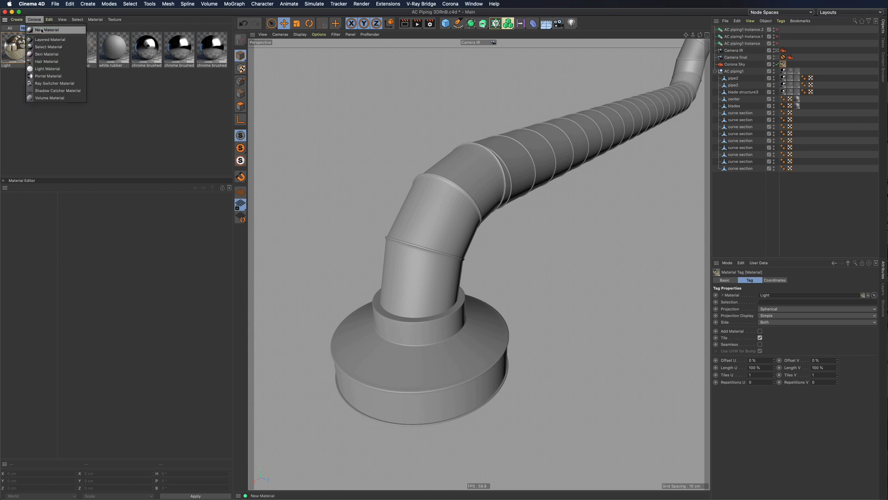
{"action": "left_click", "coordinate": [45, 29]}
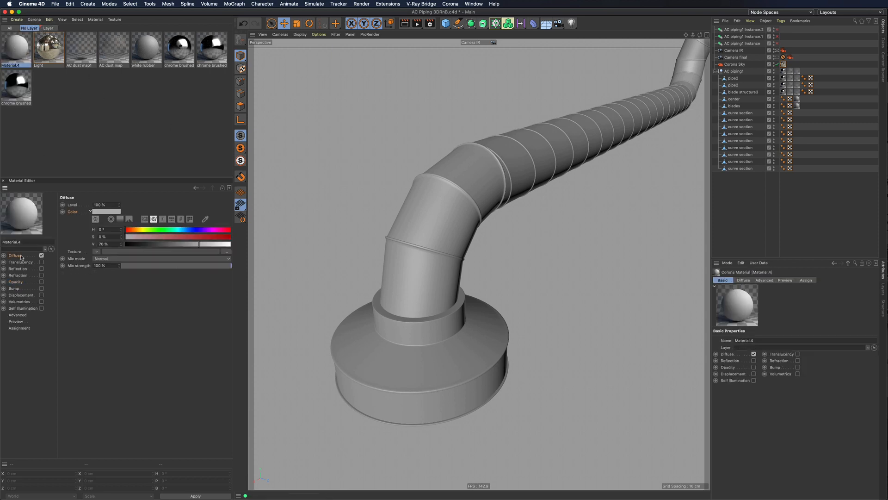
{"action": "left_click_drag", "start_coordinate": [198, 244], "coordinate": [125, 243]}
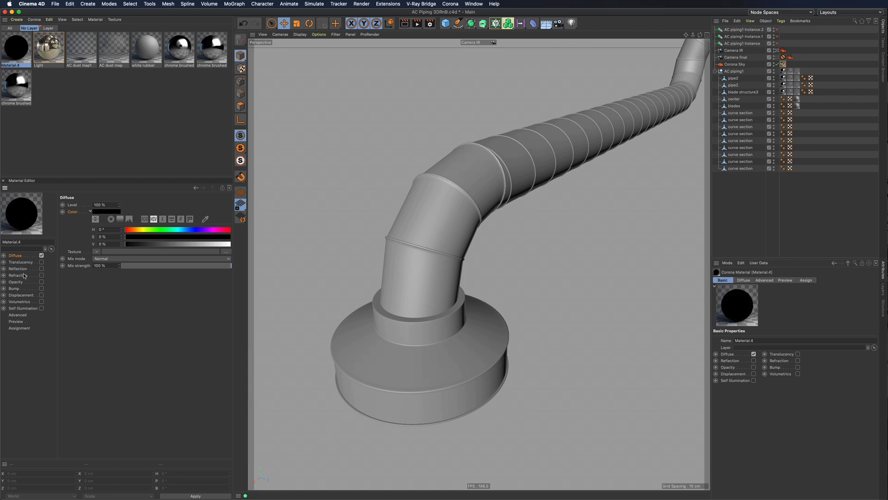
Step: Enable reflection at 80% brightness with a Fresnel IOR of 30
{"action": "left_click", "coordinate": [18, 268]}
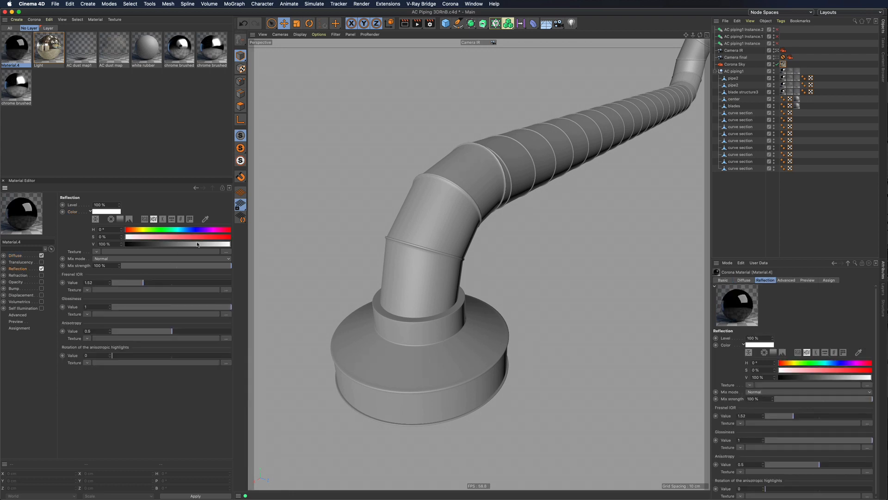
{"action": "left_click_drag", "start_coordinate": [230, 244], "coordinate": [210, 243]}
{"action": "type", "text": "30"}
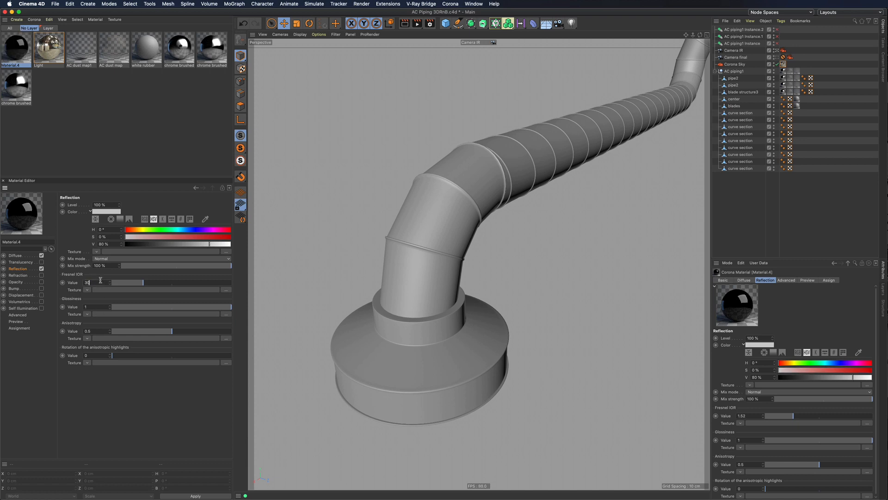
{"action": "left_click", "coordinate": [161, 258]}
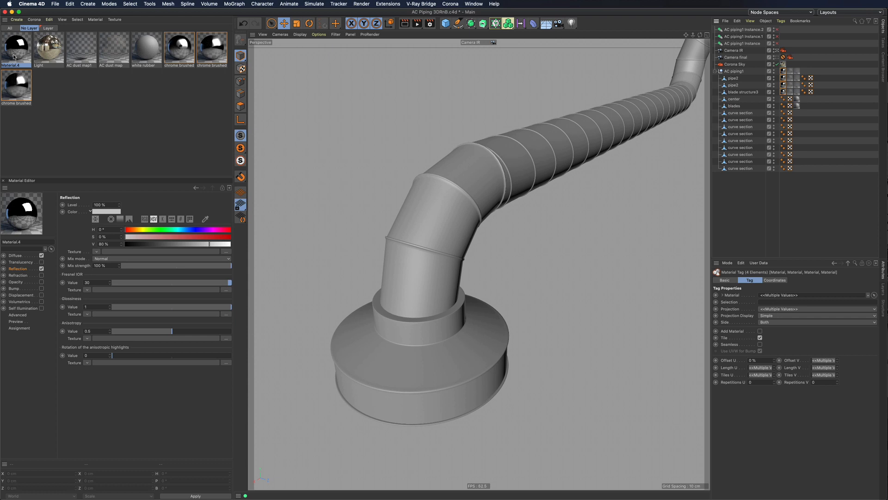
{"action": "mouse_move", "coordinate": [827, 259]}
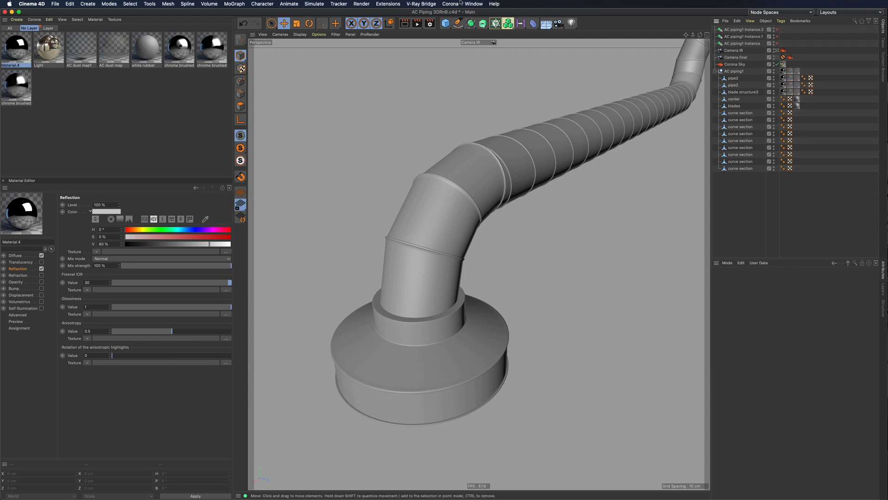
Step: Start Corona interactive rendering in the viewport
{"action": "left_click", "coordinate": [449, 4]}
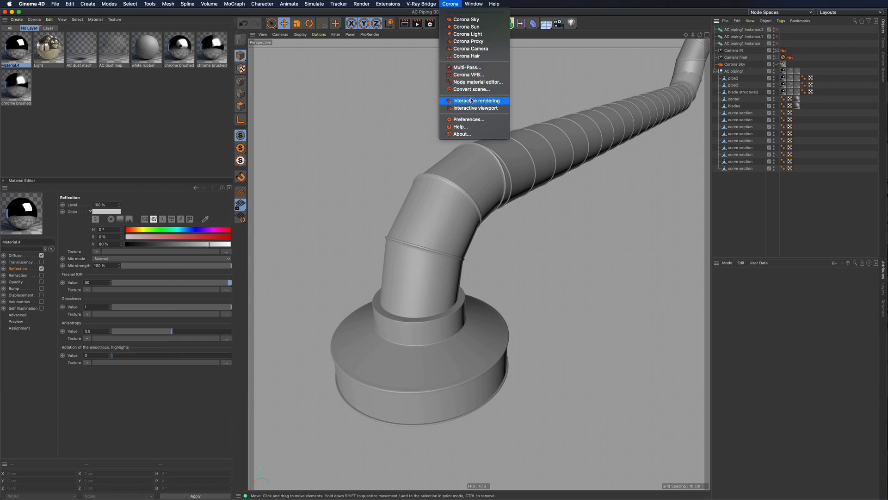
{"action": "left_click", "coordinate": [475, 100]}
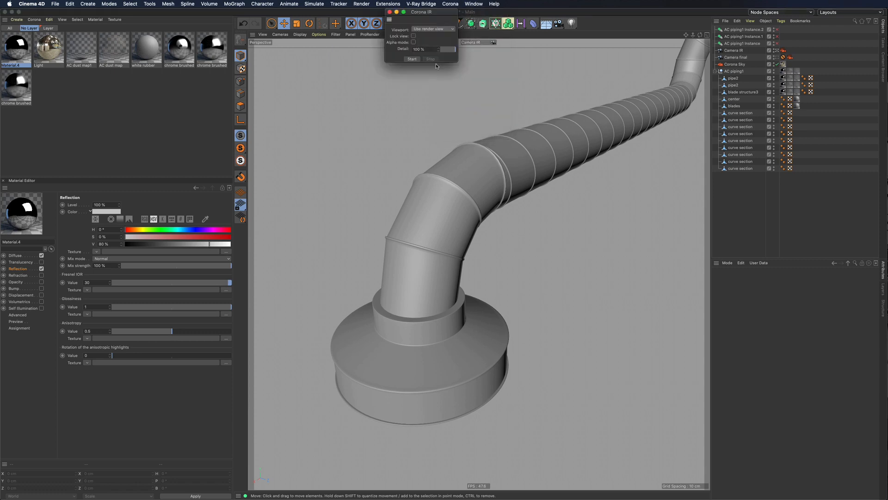
{"action": "left_click", "coordinate": [412, 60]}
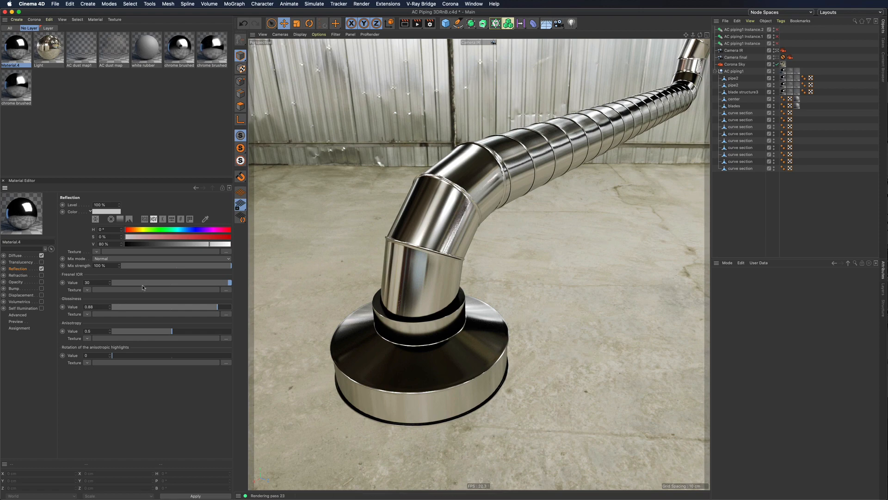
{"action": "mouse_move", "coordinate": [128, 315]}
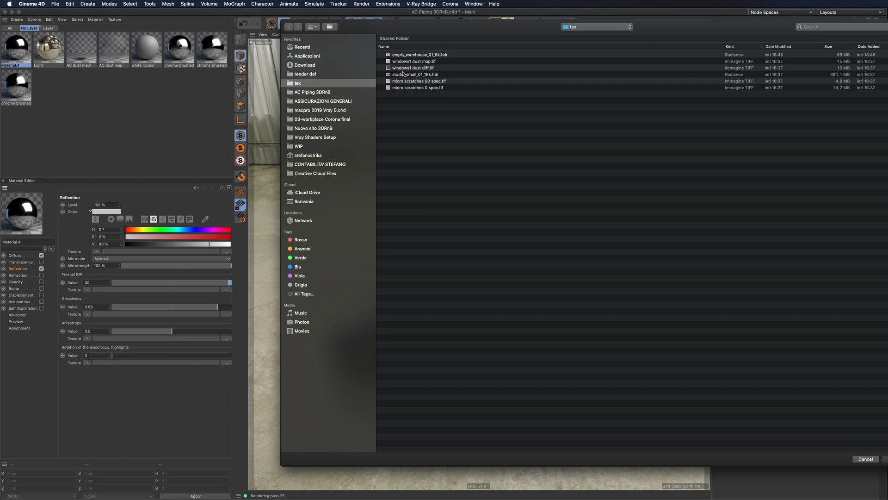
Step: Load micro scratches 0 spec.tif as the glossiness texture with Sampling set to None
{"action": "double_click", "coordinate": [418, 88]}
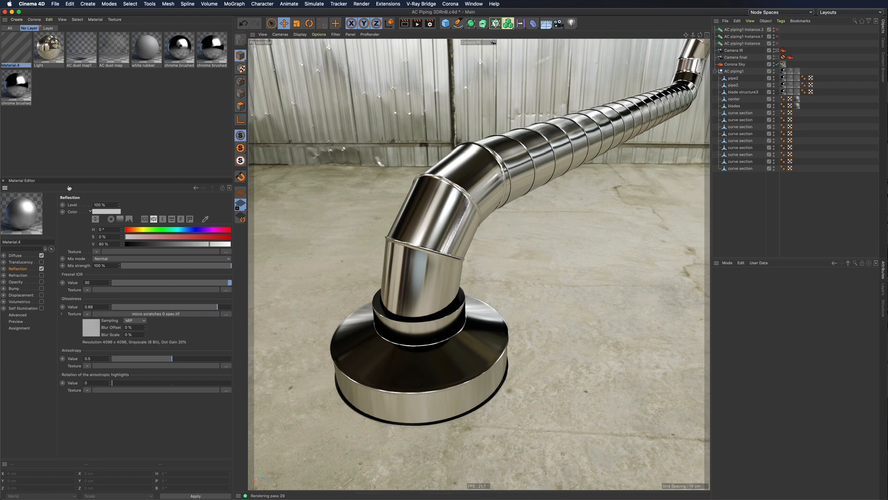
{"action": "left_click", "coordinate": [143, 320]}
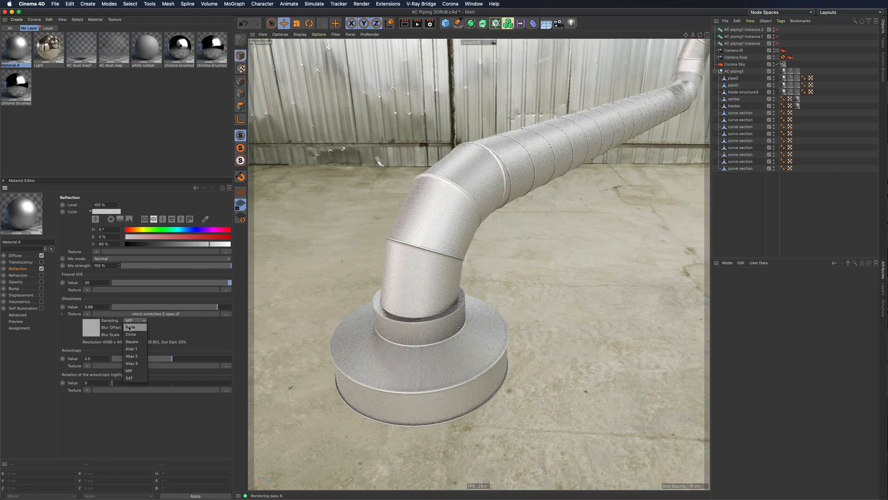
{"action": "left_click", "coordinate": [131, 327]}
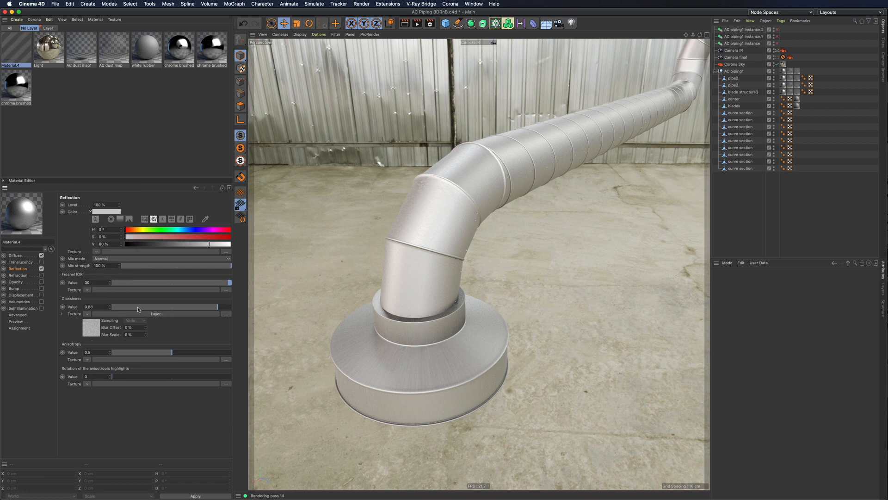
Step: Add a Brightness/Contrast/Gamma effect to the scratch texture layer and raise its gamma
{"action": "left_click", "coordinate": [119, 259]}
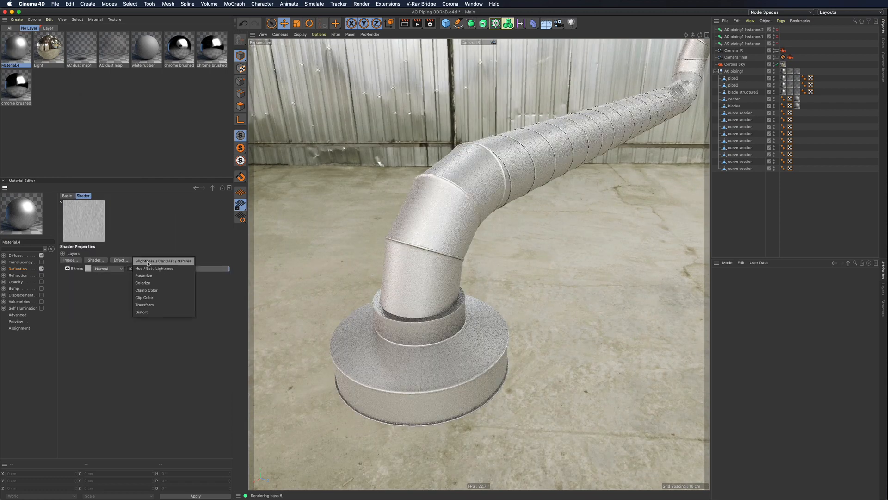
{"action": "left_click", "coordinate": [164, 261]}
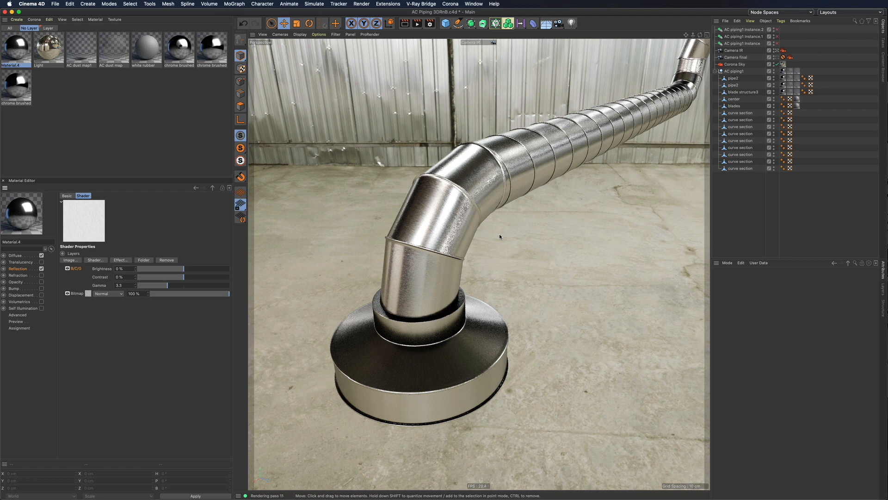
{"action": "left_click", "coordinate": [119, 268]}
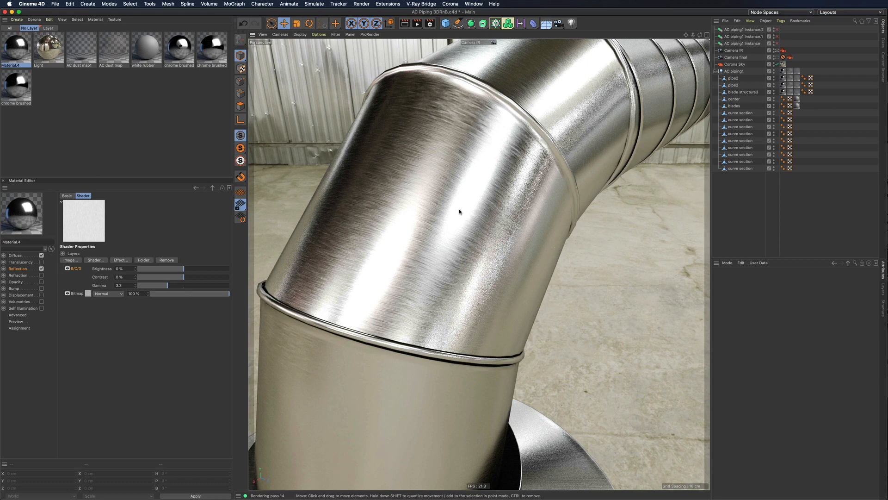
{"action": "mouse_move", "coordinate": [411, 181]}
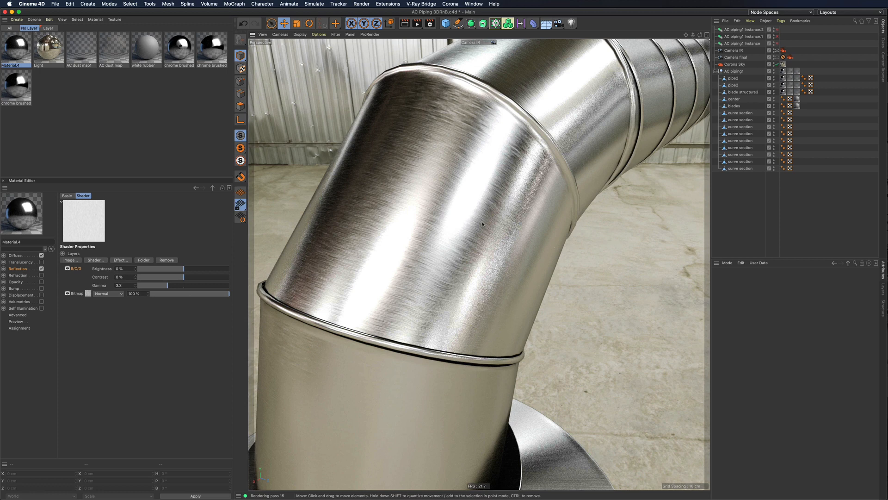
Step: Return to the Reflection channel settings after tuning the bitmap layer
{"action": "left_click", "coordinate": [18, 269]}
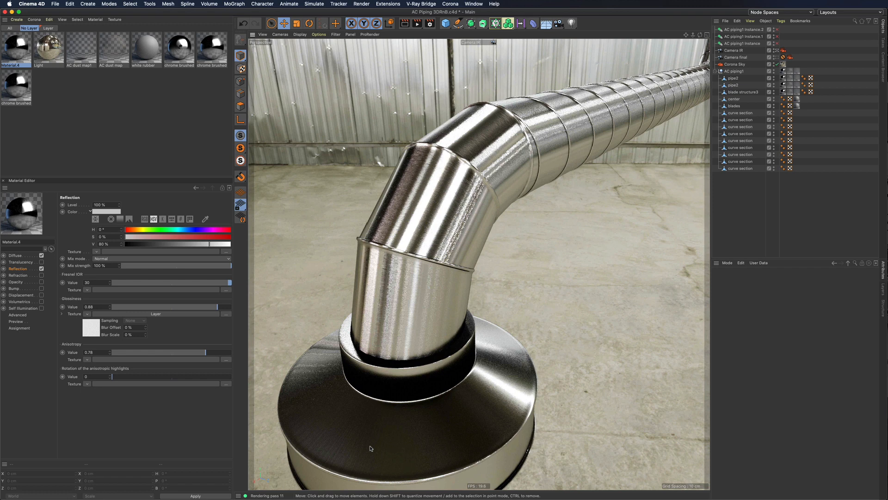
{"action": "mouse_move", "coordinate": [411, 443]}
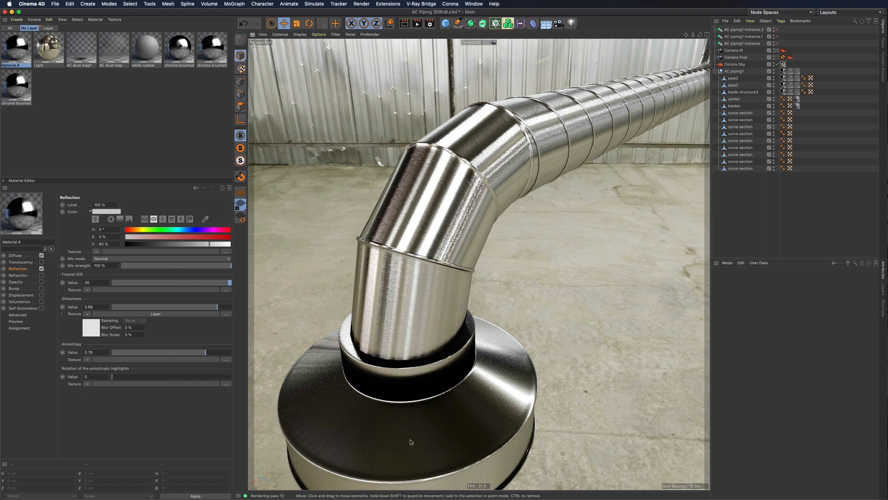
{"action": "mouse_move", "coordinate": [455, 445]}
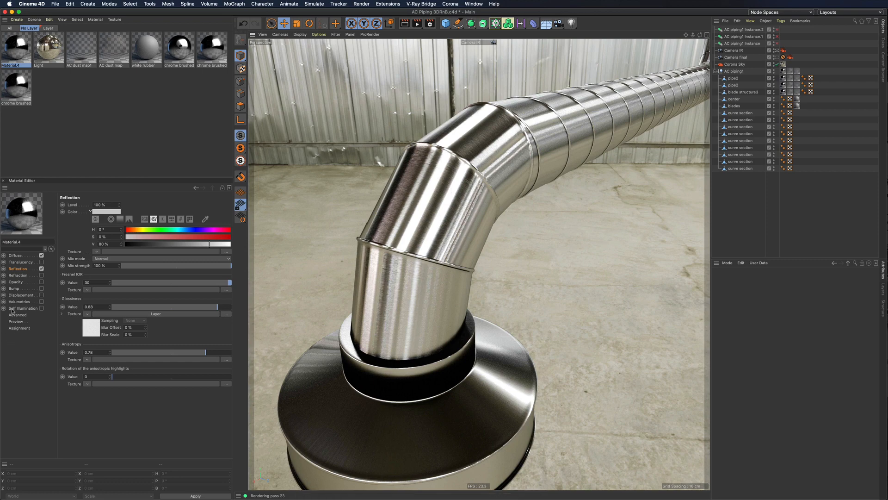
Step: Drive the bump channel with a Noise texture at 35% strength
{"action": "left_click", "coordinate": [15, 288]}
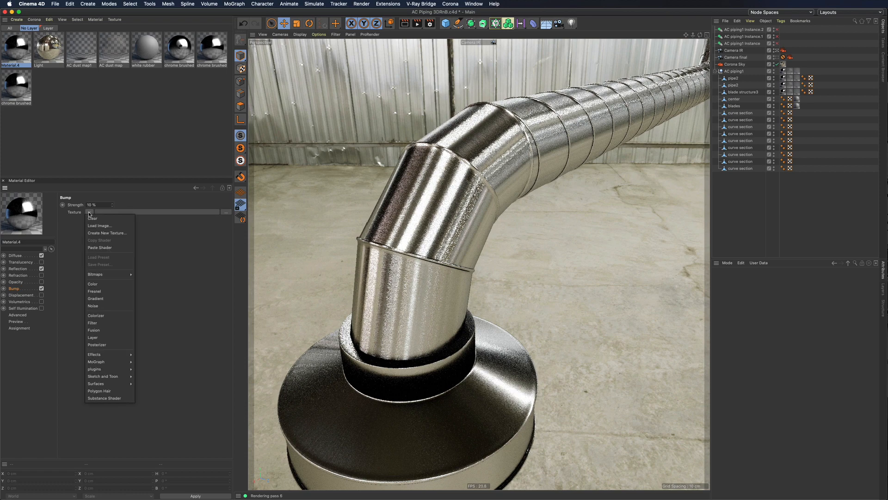
{"action": "mouse_move", "coordinate": [94, 306]}
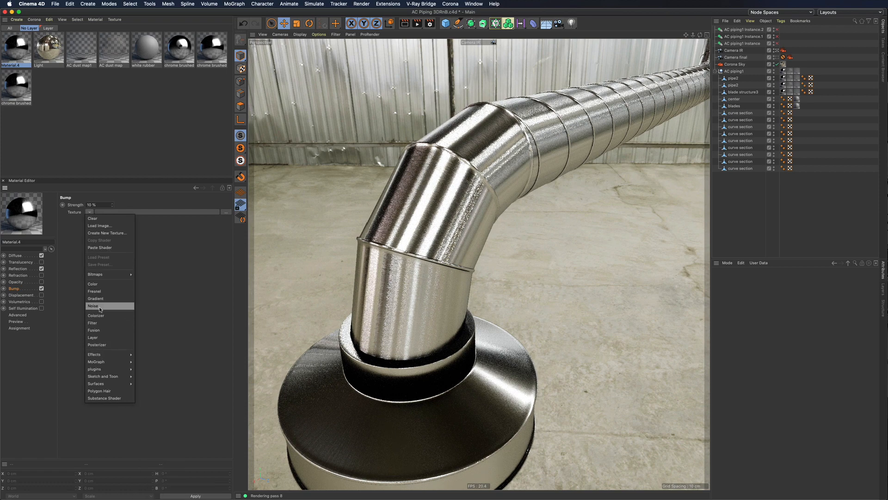
{"action": "left_click", "coordinate": [92, 306]}
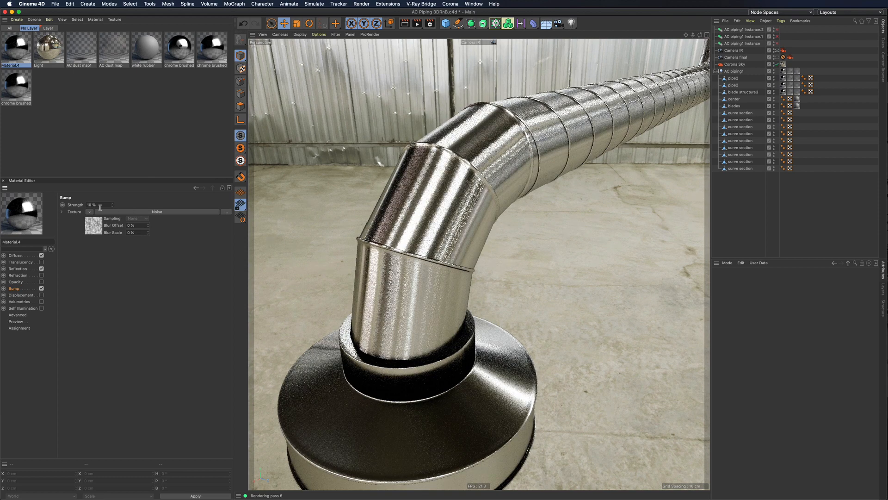
{"action": "type", "text": "35"}
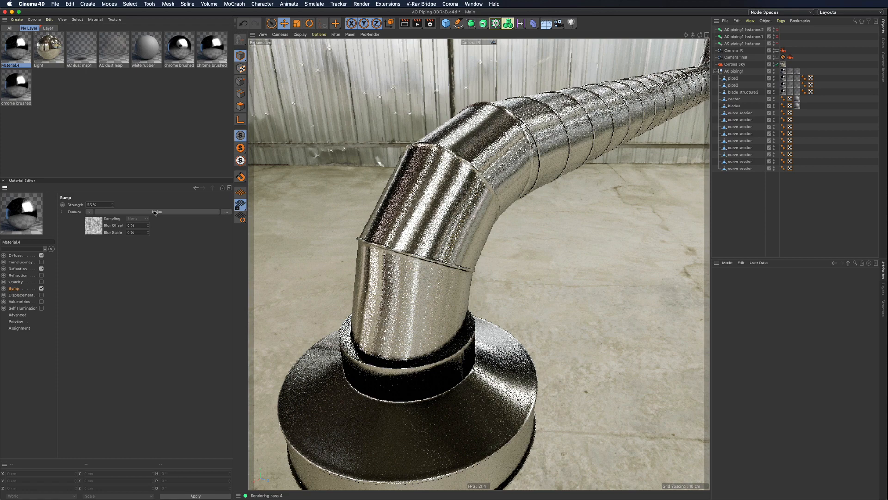
Step: In the Noise shader, try Global Scale 10% then settle on 100%
{"action": "left_click", "coordinate": [94, 221]}
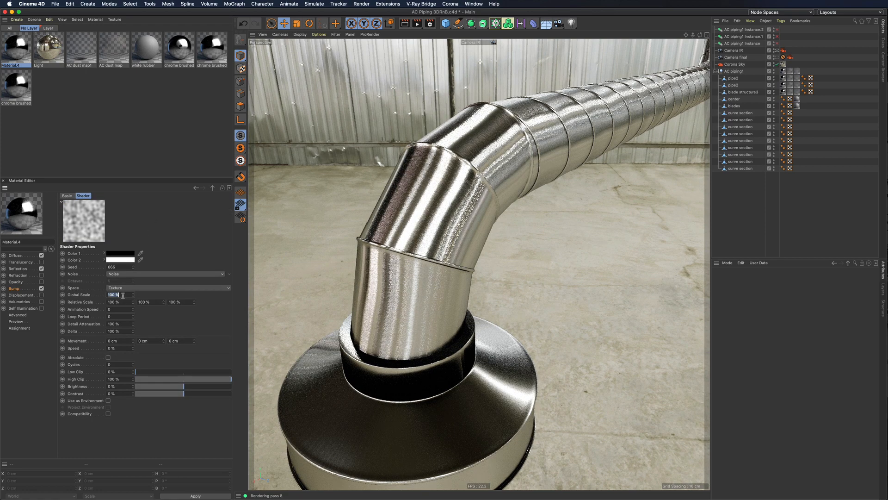
{"action": "type", "text": "10"}
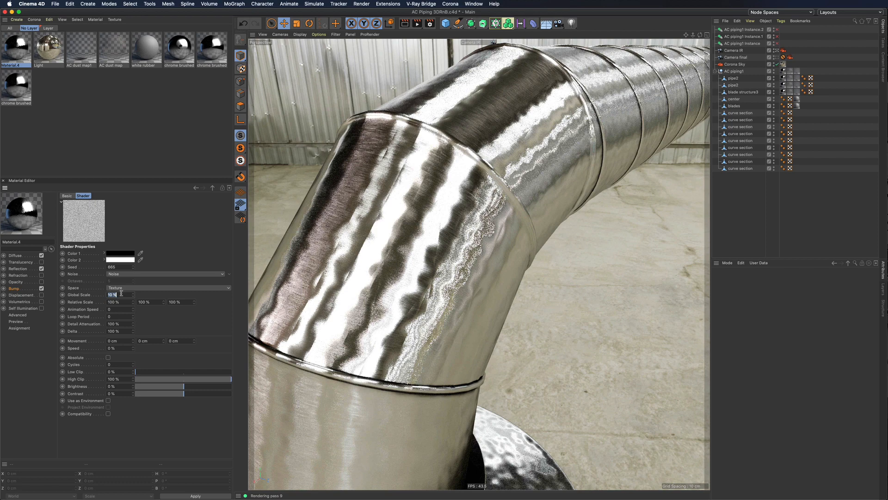
{"action": "type", "text": "100"}
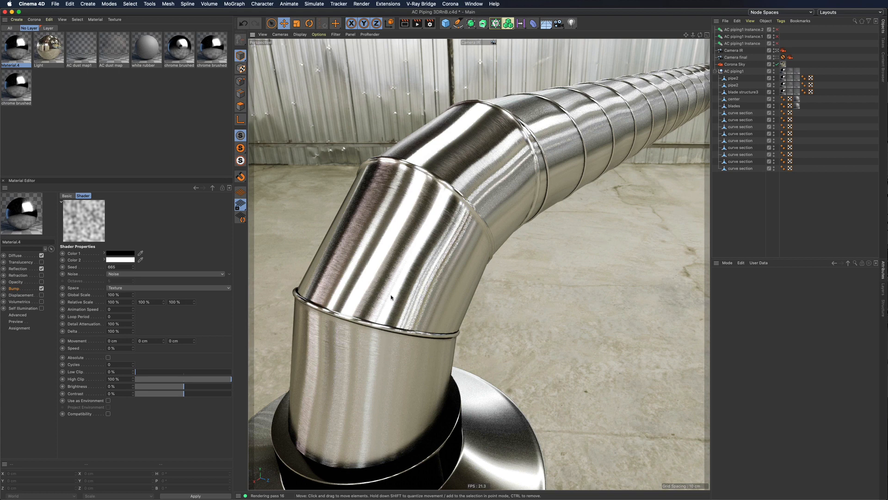
{"action": "mouse_move", "coordinate": [485, 257]}
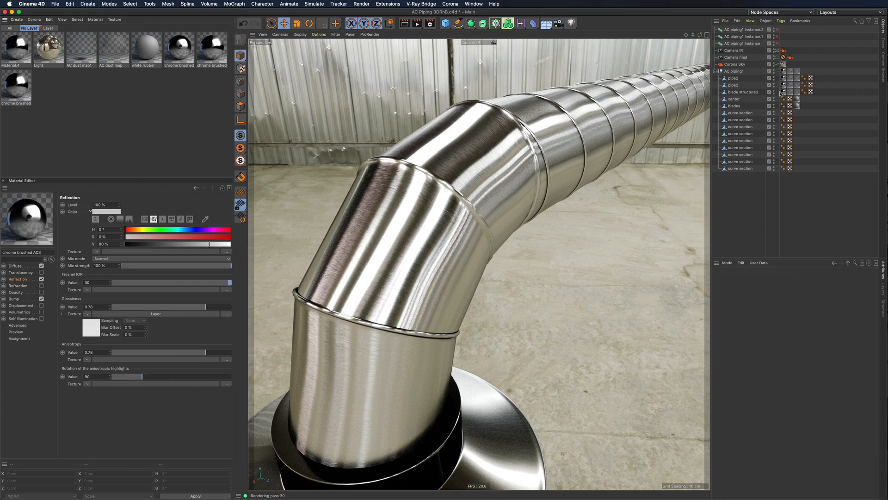
Step: Show the brushed chrome material tag's UVW mapping with 50% by 20% tiling
{"action": "left_click", "coordinate": [783, 92]}
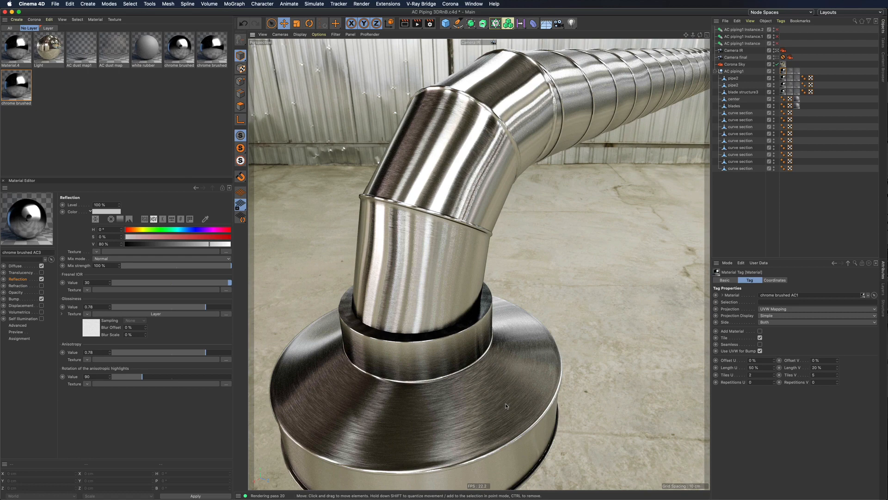
{"action": "mouse_move", "coordinate": [460, 355]}
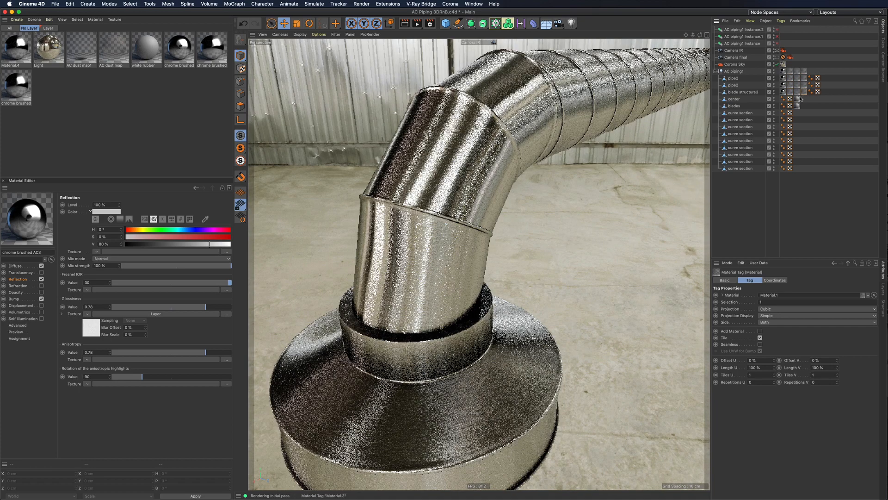
Step: Create a new Corona material for the dust layer
{"action": "left_click", "coordinate": [35, 19]}
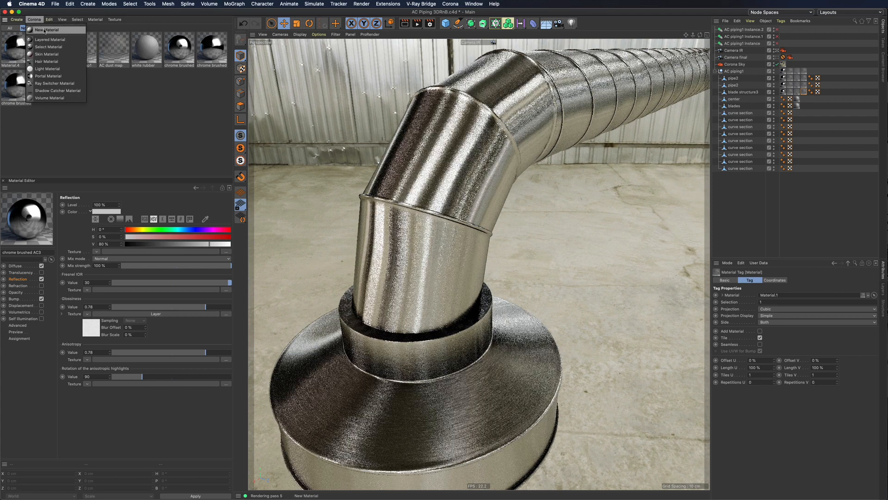
{"action": "left_click", "coordinate": [45, 30]}
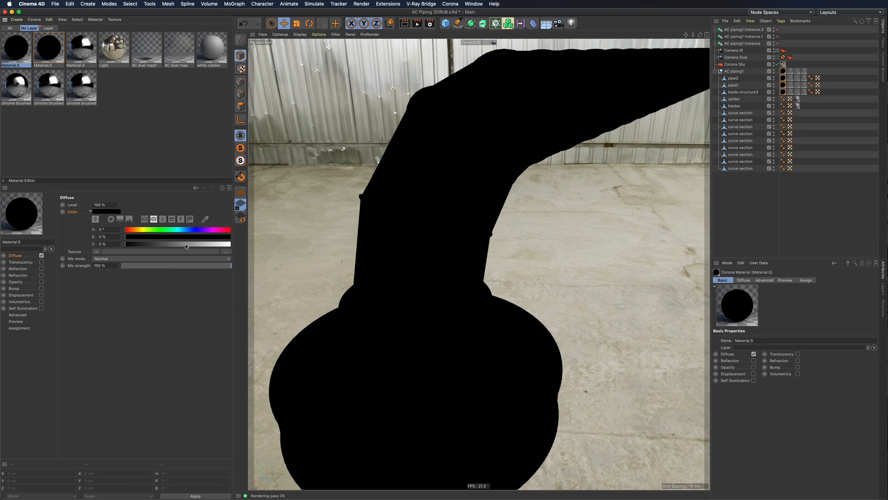
Step: Adjust the diffuse brightness and load windows1 dust map.tif as the opacity texture
{"action": "left_click_drag", "start_coordinate": [128, 243], "coordinate": [182, 243]}
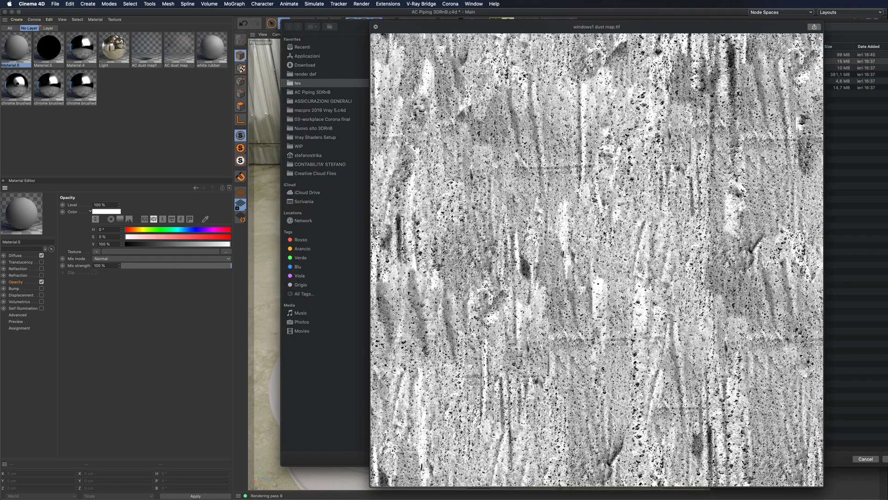
{"action": "left_click", "coordinate": [375, 27]}
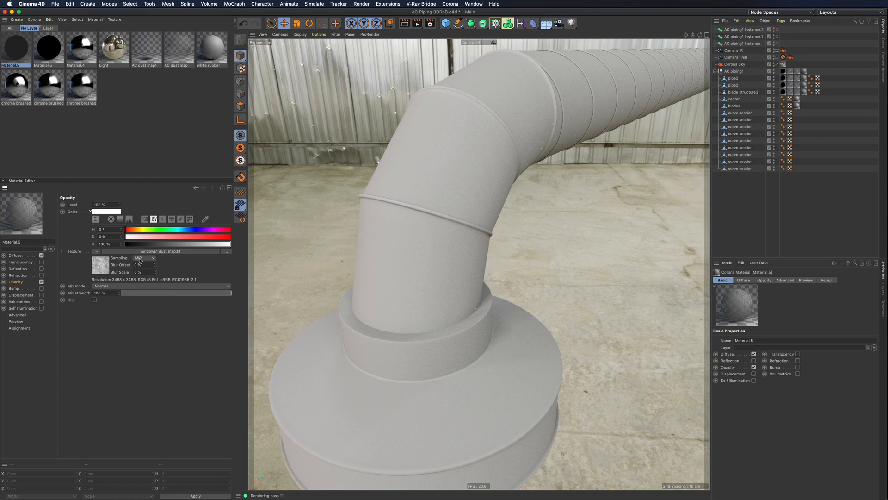
{"action": "left_click", "coordinate": [145, 258]}
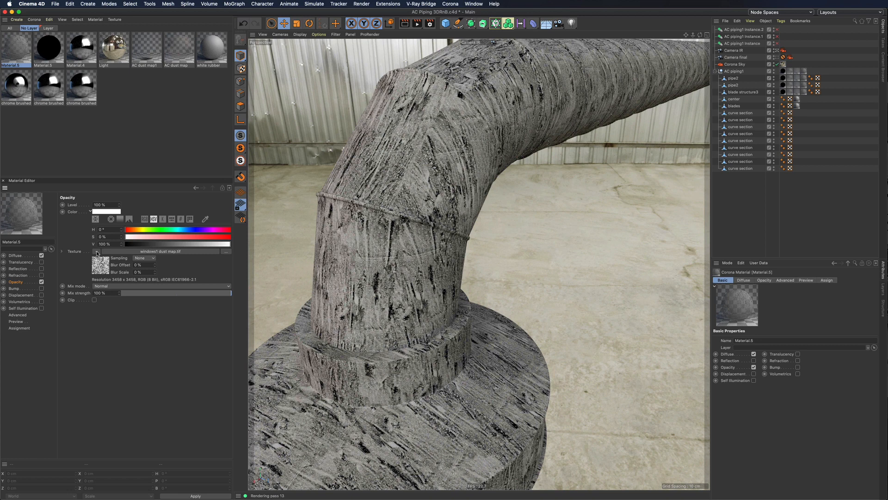
Step: Wrap the dust opacity bitmap in a Triplanar shader in Local space with scale 22
{"action": "left_click", "coordinate": [96, 251]}
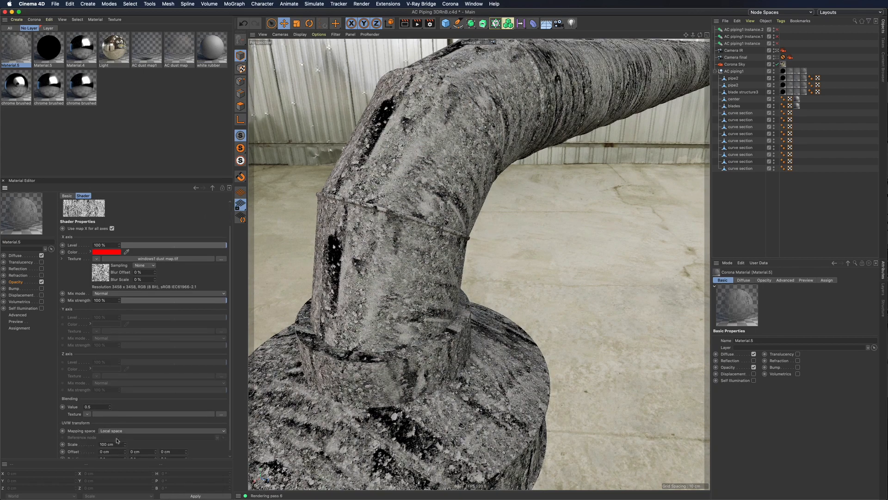
{"action": "type", "text": "22"}
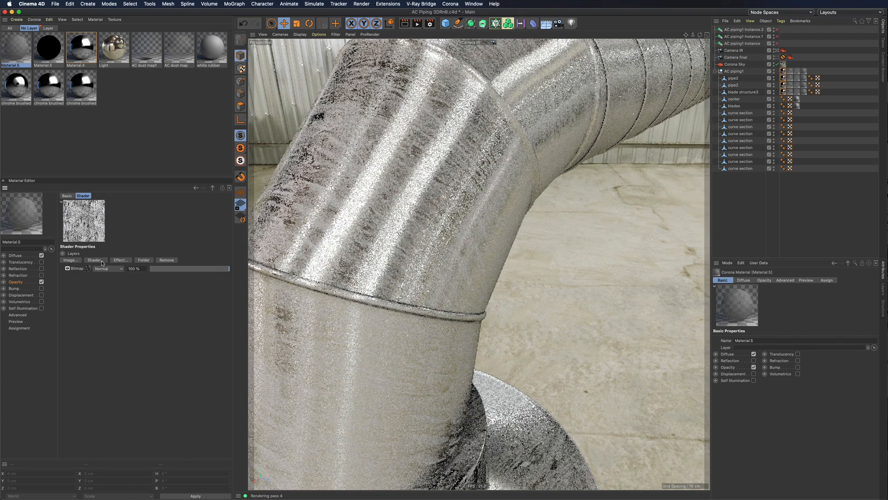
Step: Add a solid colour layer to the Opacity Layer shader and lower the Bitmap layer's blend strength
{"action": "left_click", "coordinate": [94, 260]}
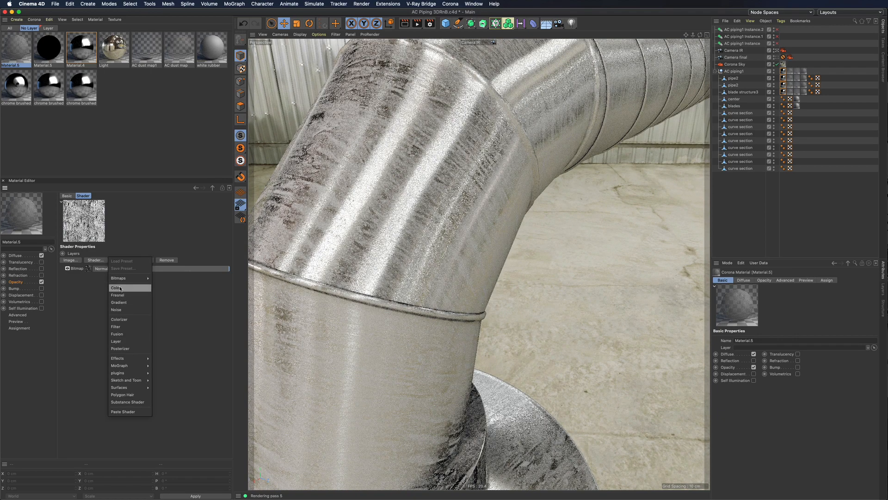
{"action": "left_click", "coordinate": [117, 287]}
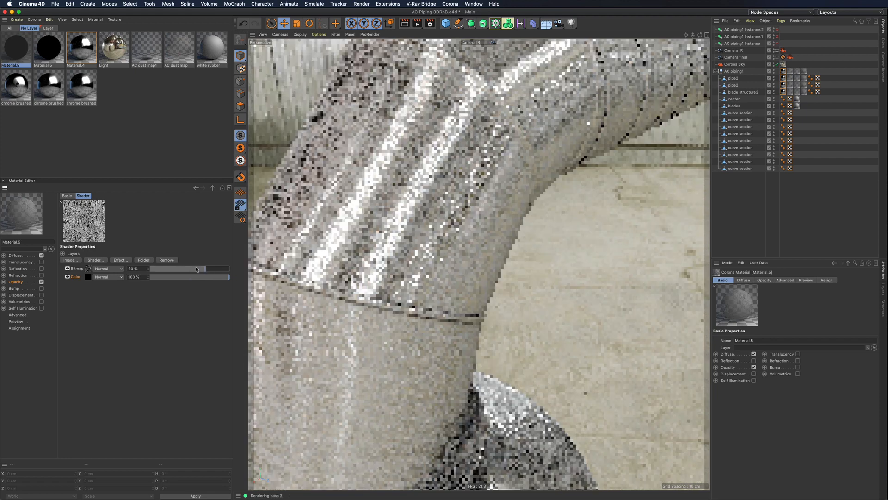
{"action": "left_click_drag", "start_coordinate": [197, 268], "coordinate": [161, 269]}
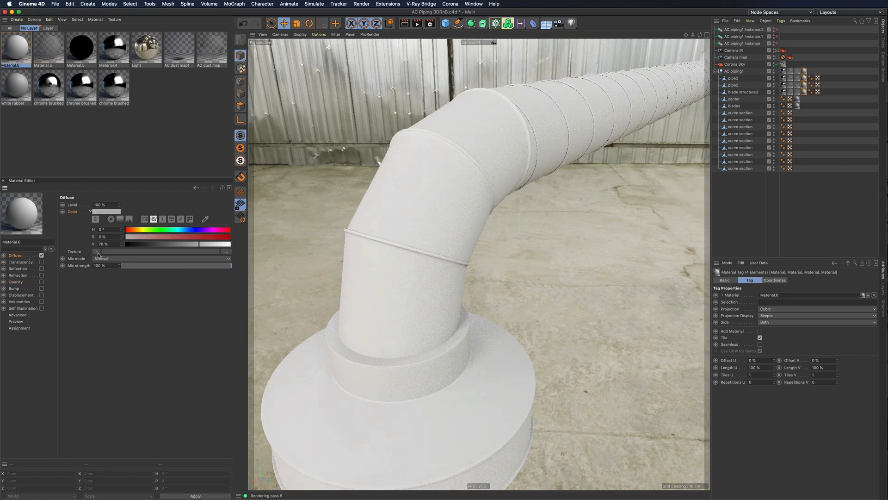
Step: Drive Material.6's Diffuse with a Falloff shader and adjust its Direction, Space and gradient
{"action": "left_click", "coordinate": [96, 251]}
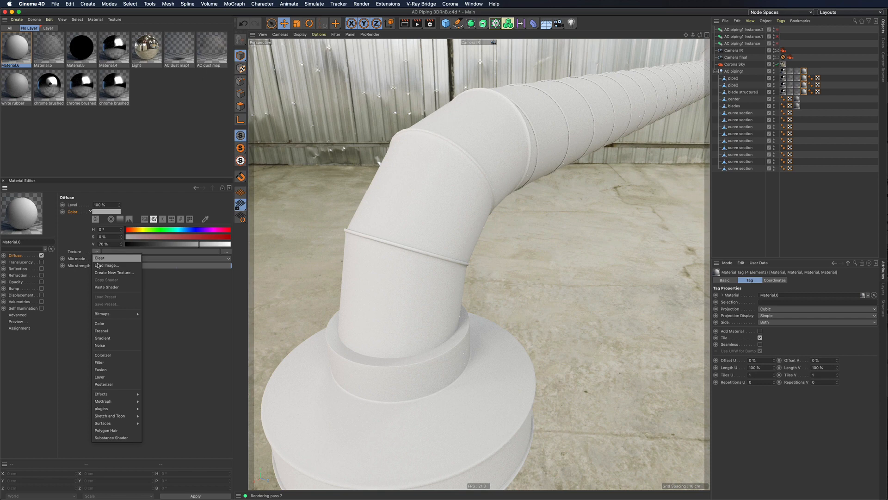
{"action": "mouse_move", "coordinate": [113, 377]}
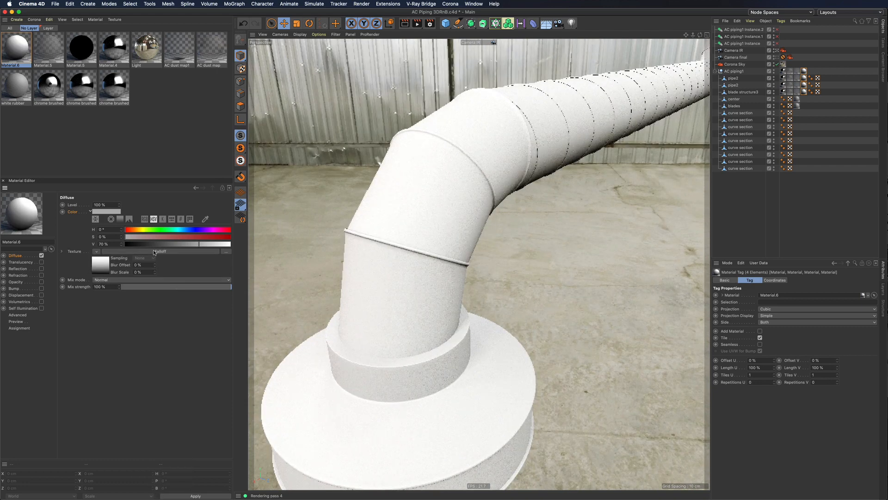
{"action": "left_click", "coordinate": [82, 196]}
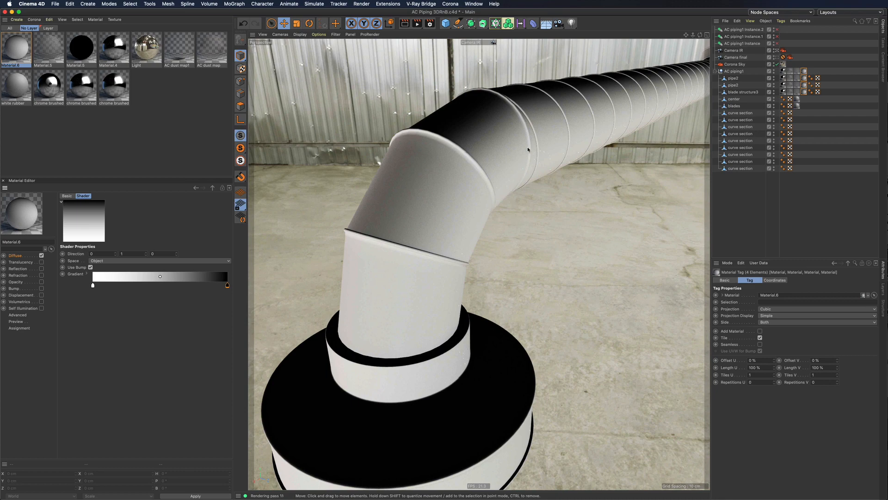
{"action": "mouse_move", "coordinate": [338, 173]}
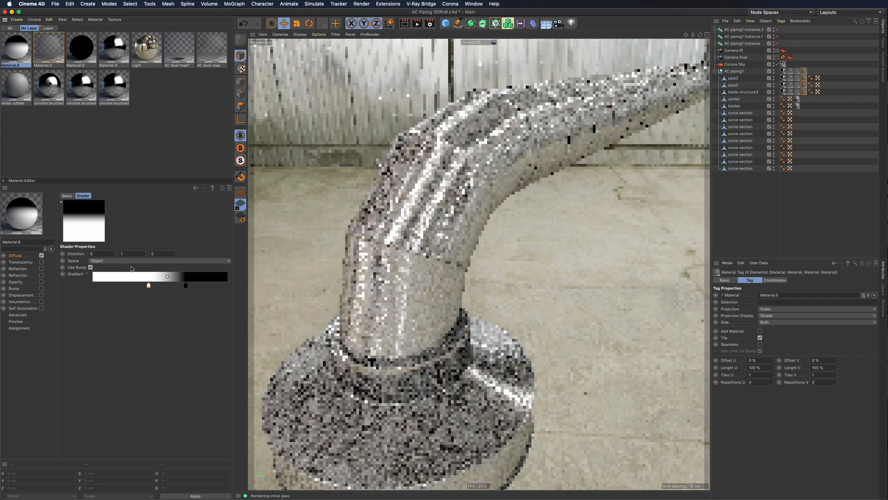
Step: Return to Material.5 and select the solid colour layer of its Opacity mask
{"action": "left_click", "coordinate": [97, 250]}
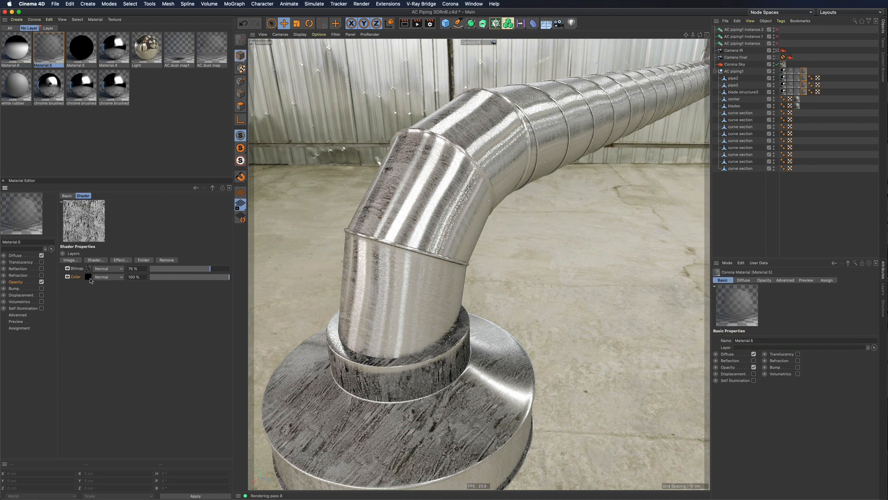
{"action": "left_click", "coordinate": [71, 259]}
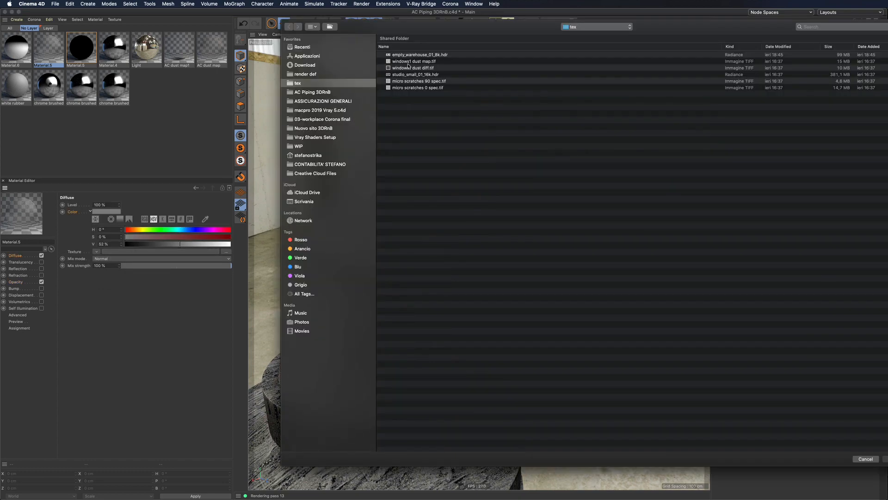
Step: Load windows1 dust diff.tif into Material.5's Diffuse as a Triplanar map with Rotation Y 90°
{"action": "double_click", "coordinate": [415, 67]}
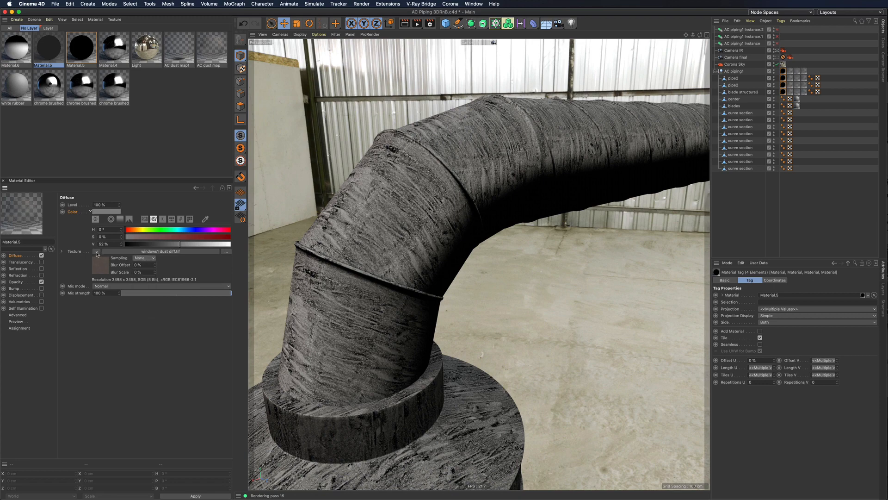
{"action": "left_click", "coordinate": [96, 251]}
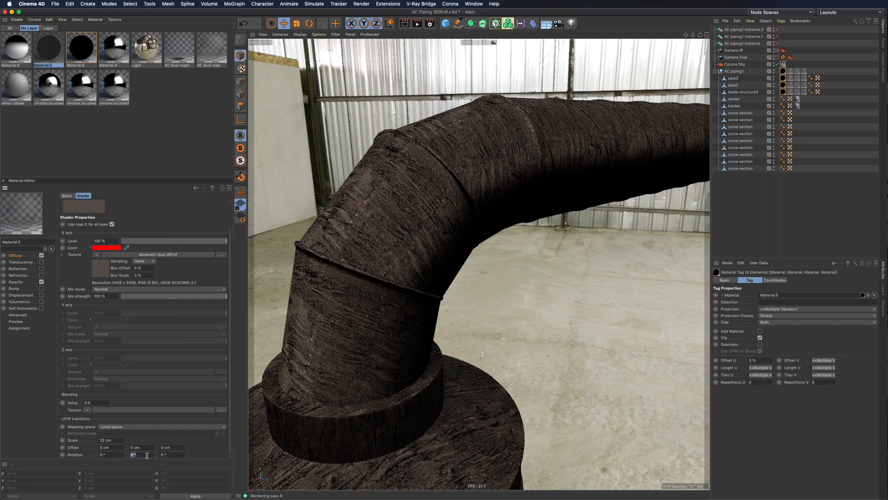
{"action": "type", "text": "90"}
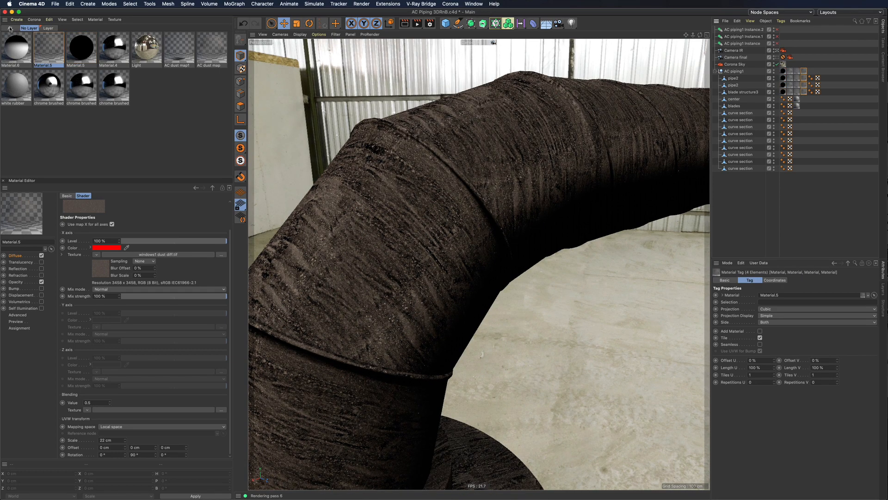
Step: Create Material.7 with about 47% grey Diffuse and apply it to the duct objects
{"action": "left_click", "coordinate": [34, 19]}
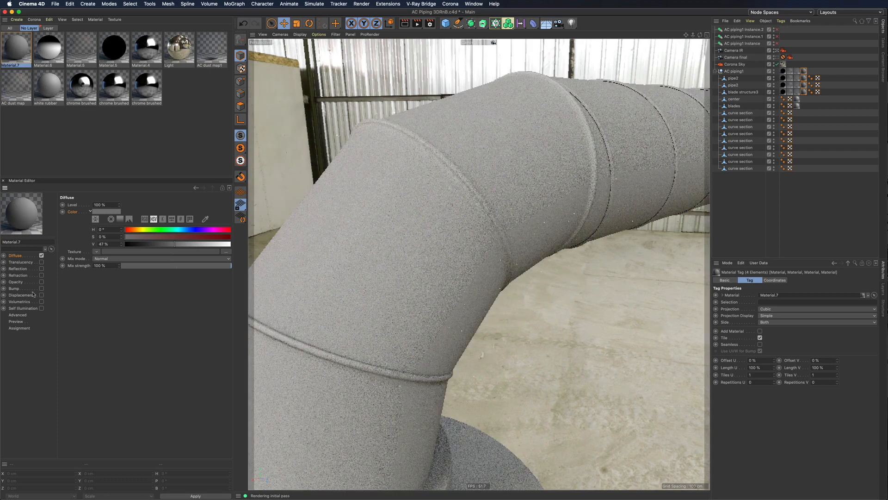
Step: Enable Material.7's Opacity with a Corona AO shader and set its maximum distance
{"action": "left_click", "coordinate": [96, 252]}
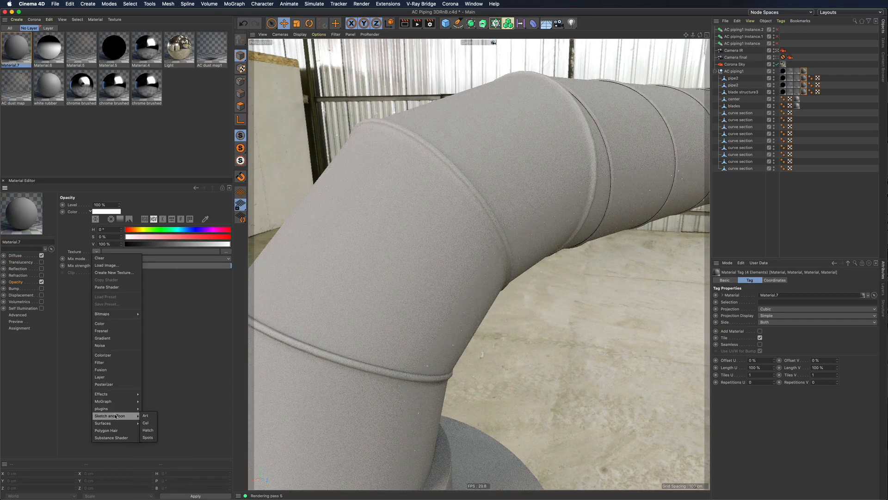
{"action": "left_click", "coordinate": [102, 408]}
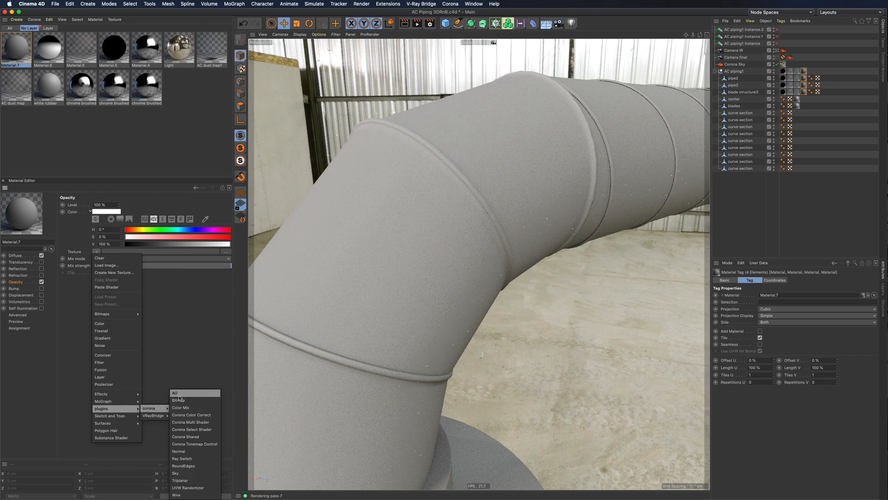
{"action": "left_click", "coordinate": [175, 393]}
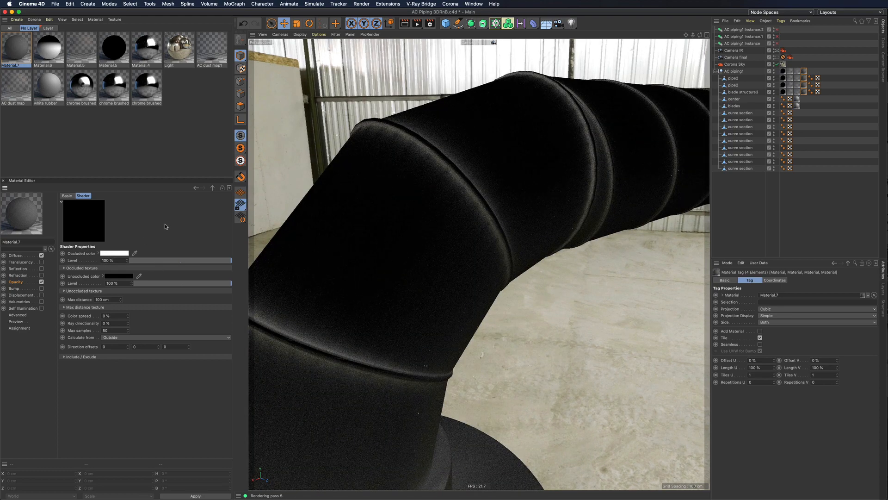
{"action": "left_click", "coordinate": [107, 299]}
{"action": "type", "text": "6"}
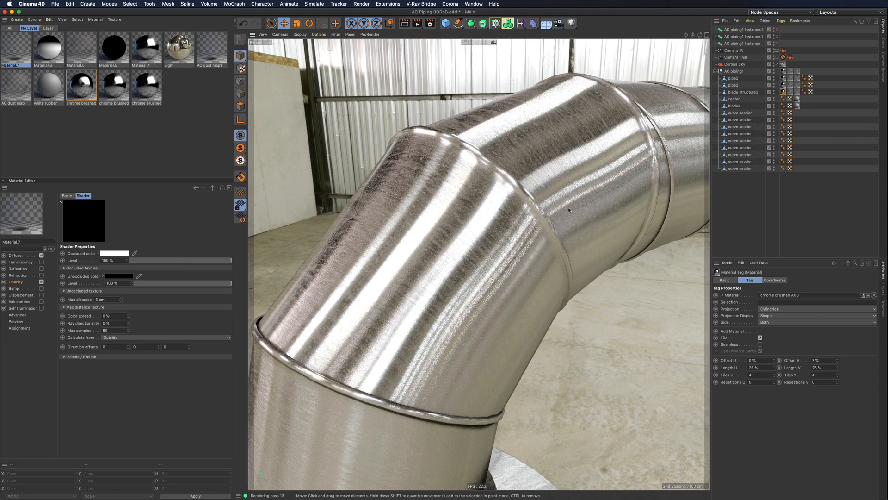
{"action": "mouse_move", "coordinate": [529, 238]}
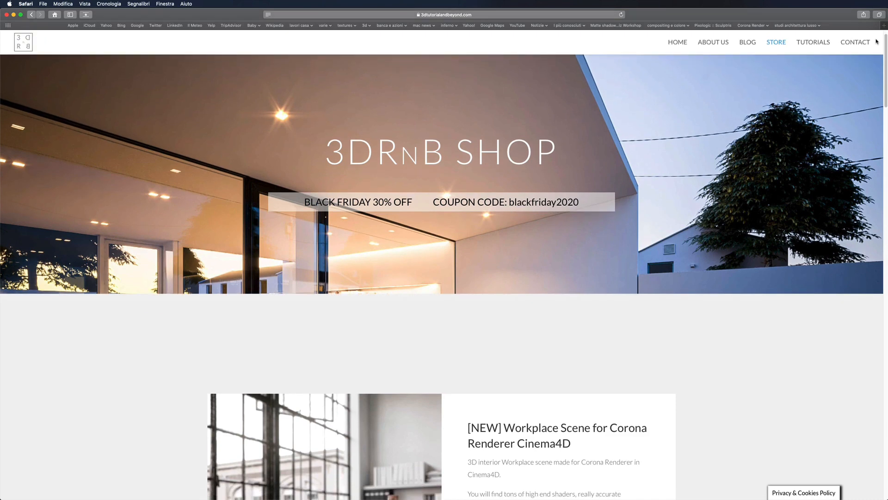
Step: Scroll through the 3DRnB Store page and the Behance loft interior renders
{"action": "scroll", "scroll_direction": "down", "scroll_amount": 3}
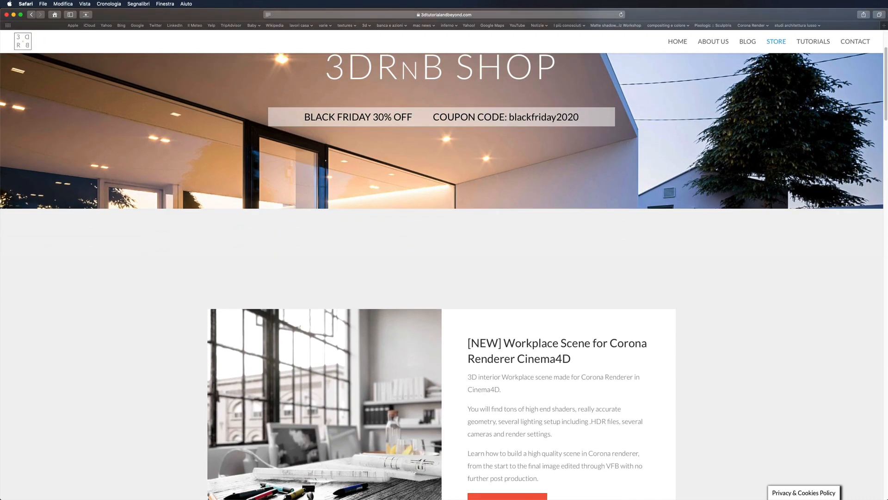
{"action": "scroll", "scroll_direction": "down", "scroll_amount": 3}
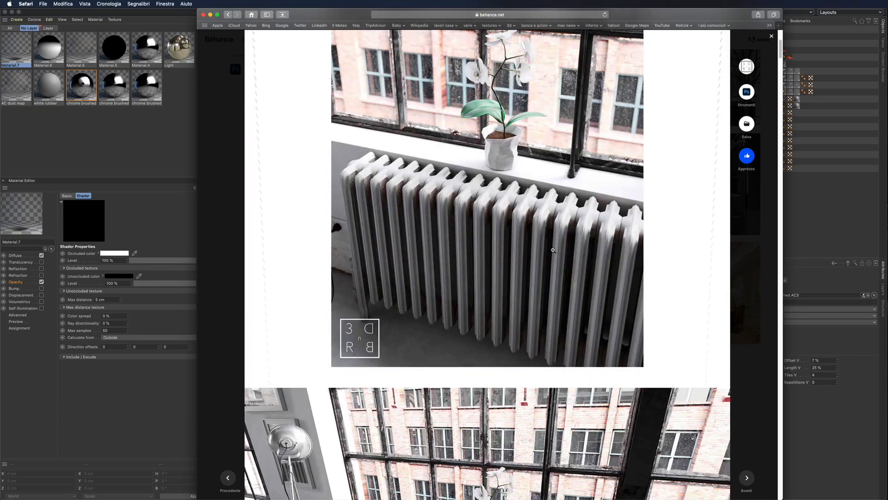
{"action": "scroll", "scroll_direction": "down", "scroll_amount": 3}
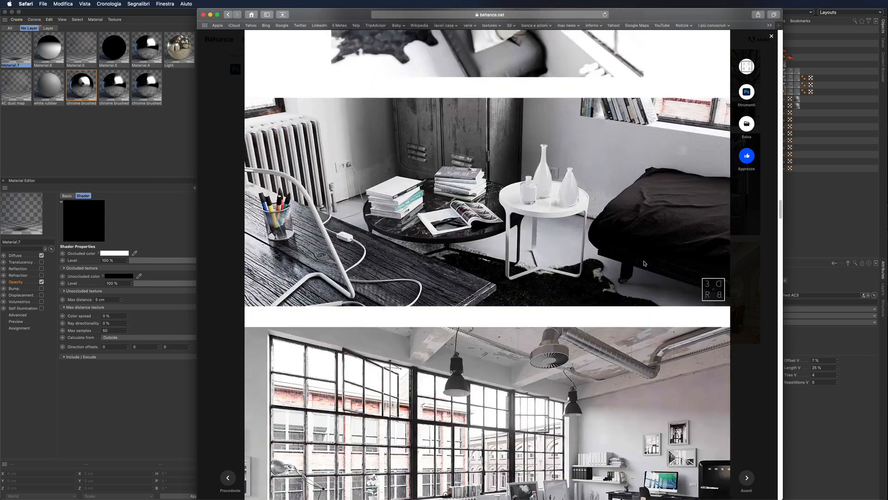
{"action": "scroll", "scroll_direction": "down", "scroll_amount": 3}
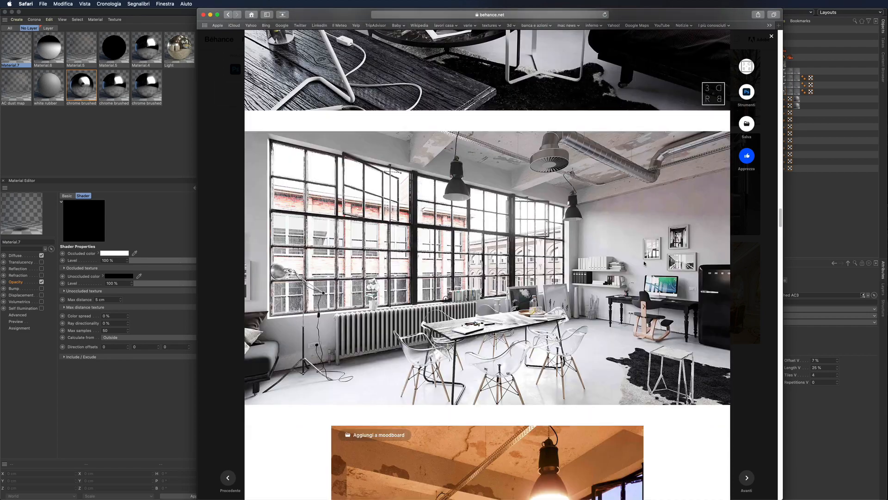